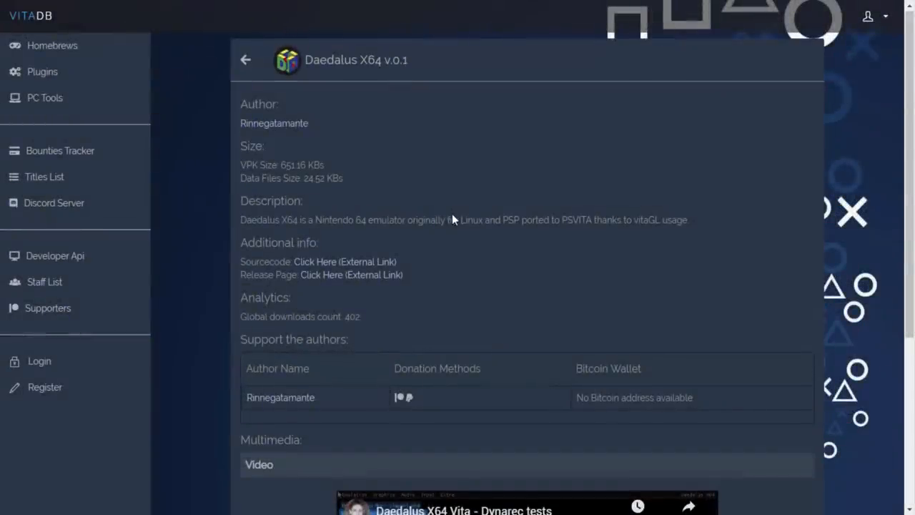
scroll(down, 3)
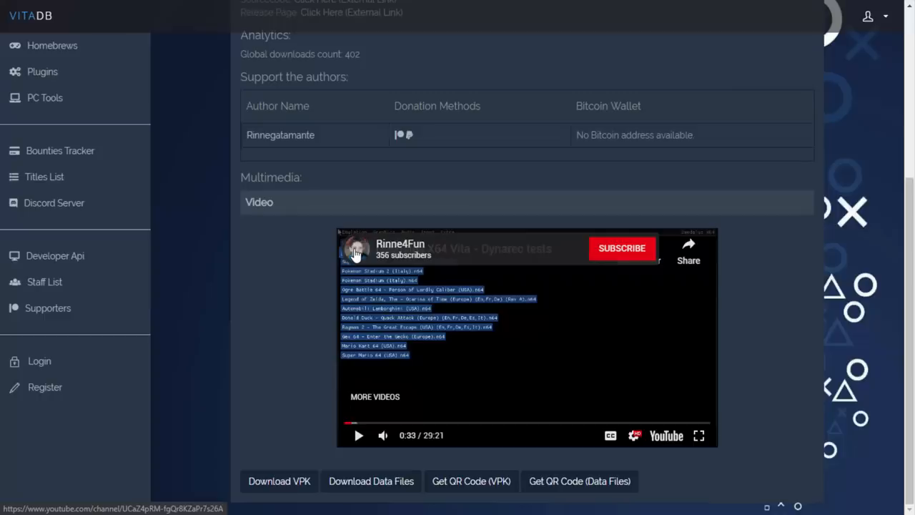
scroll(up, 3)
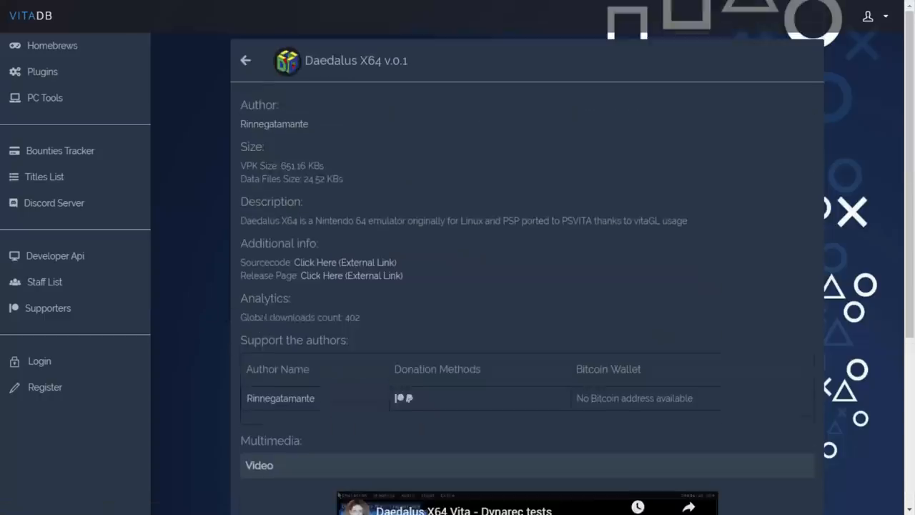
scroll(down, 3)
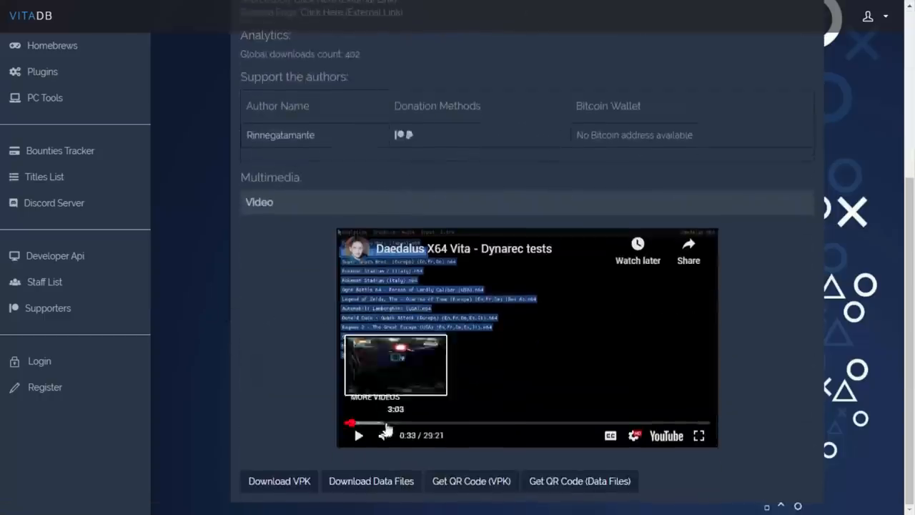
mouse_move(472, 428)
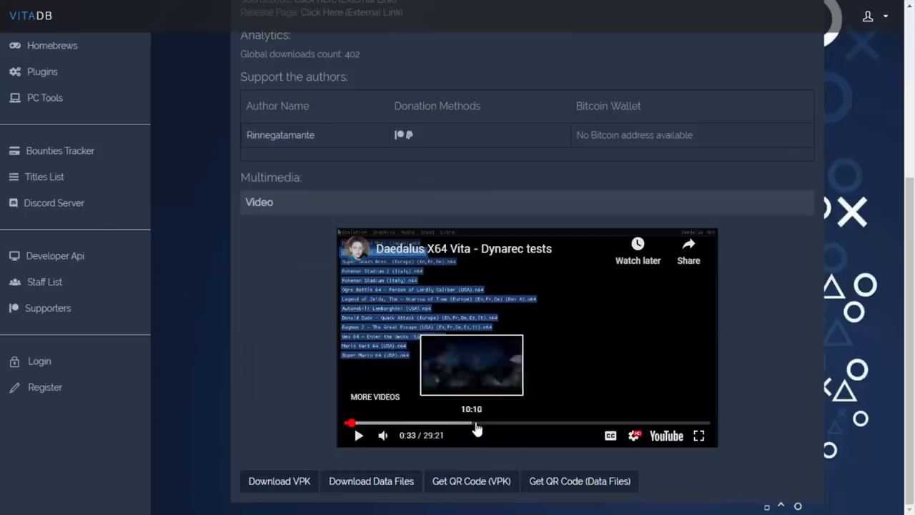
mouse_move(642, 429)
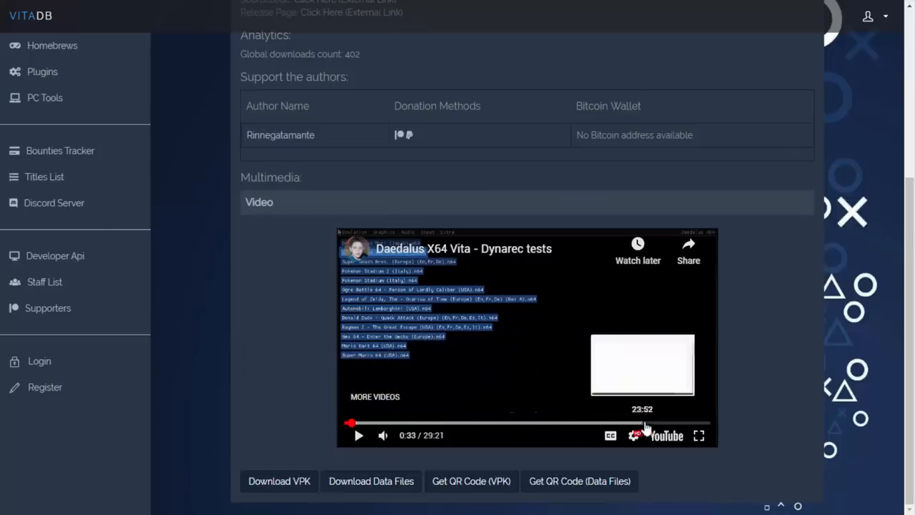
mouse_move(435, 434)
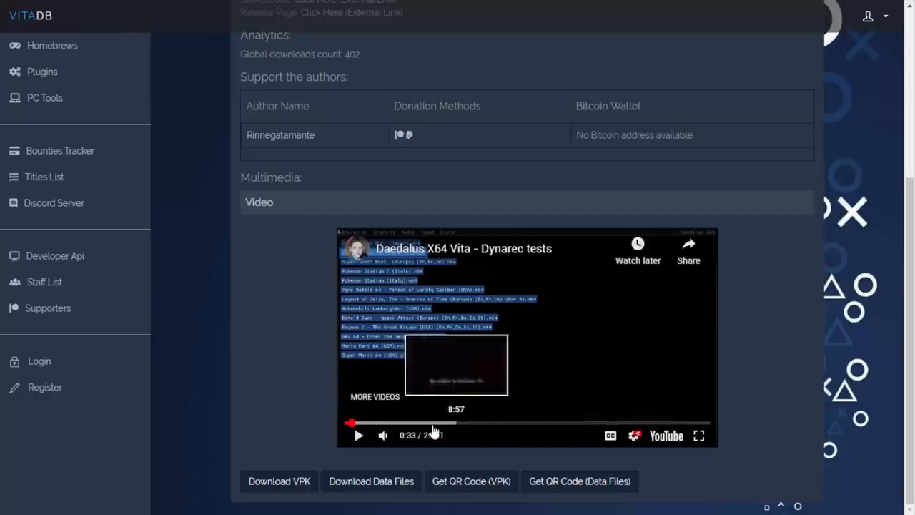
mouse_move(270, 352)
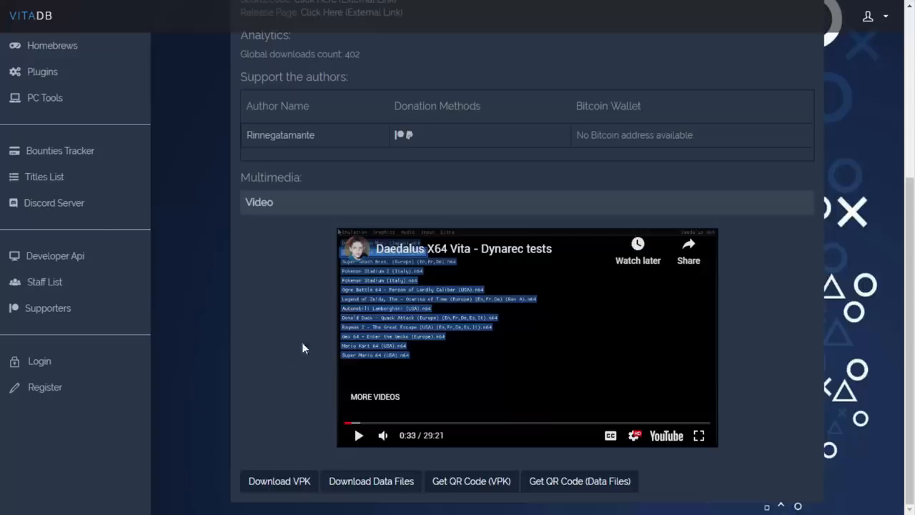
mouse_move(356, 340)
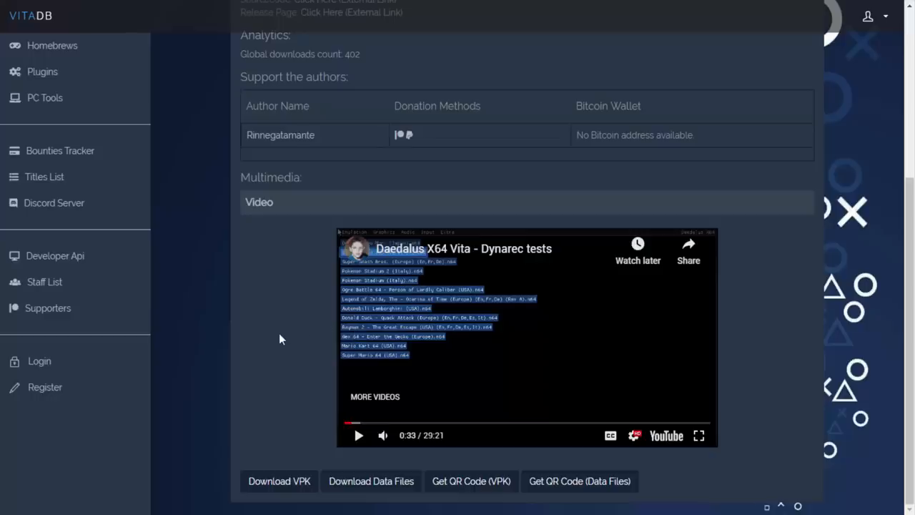
mouse_move(422, 429)
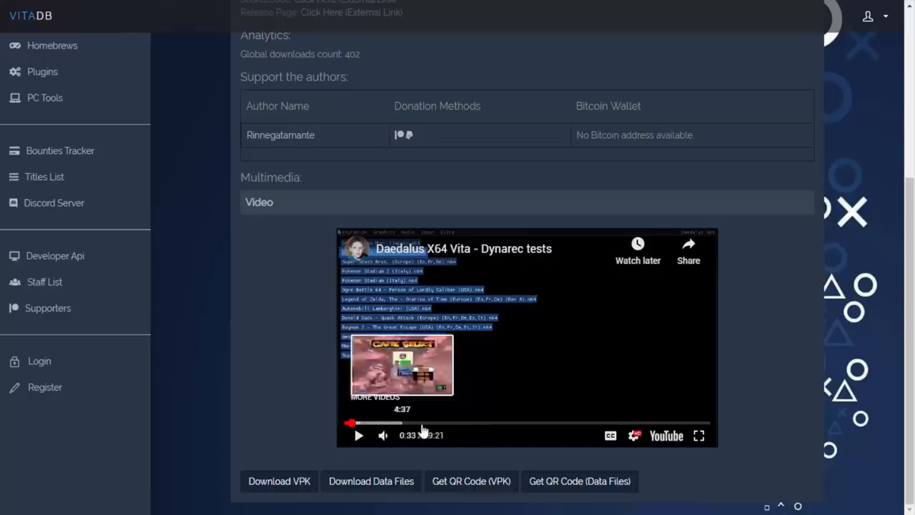
mouse_move(572, 423)
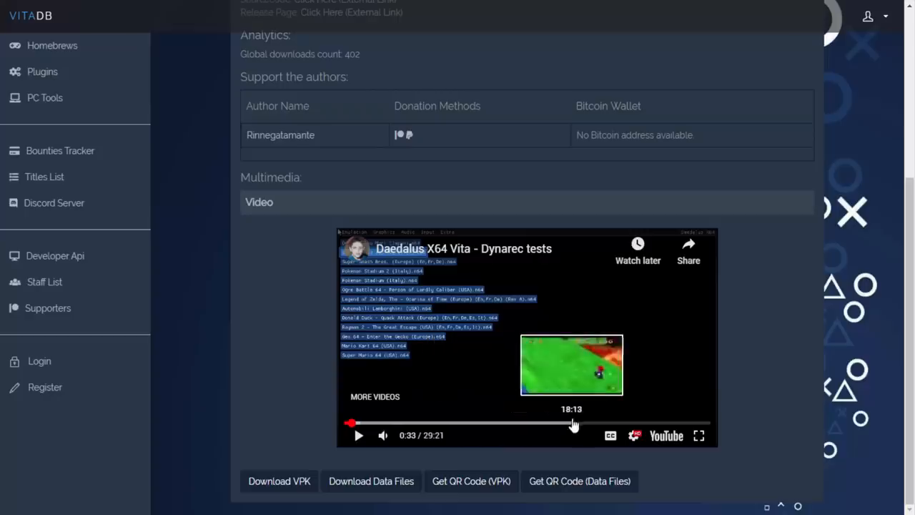
mouse_move(652, 424)
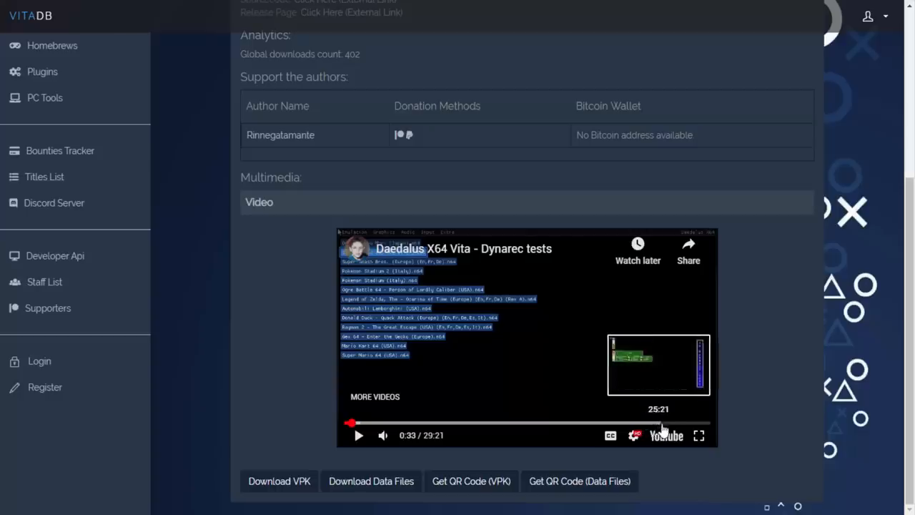
mouse_move(672, 429)
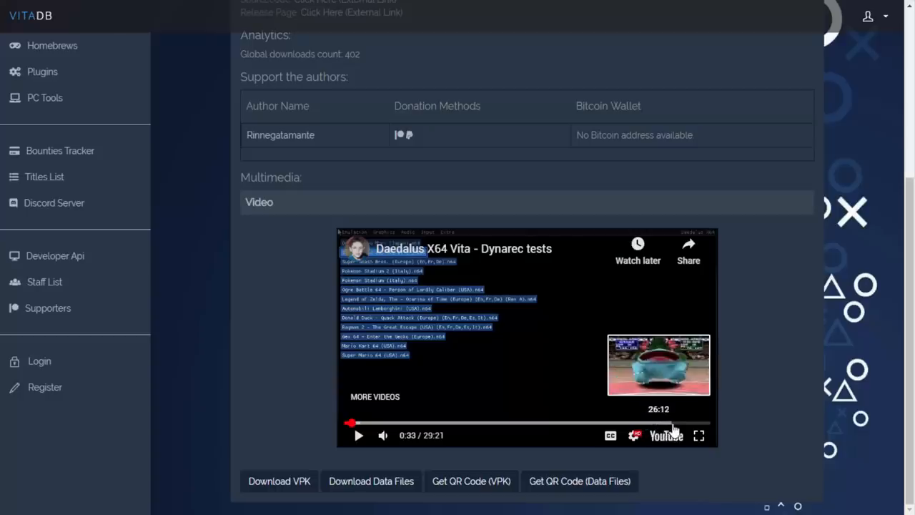
mouse_move(669, 426)
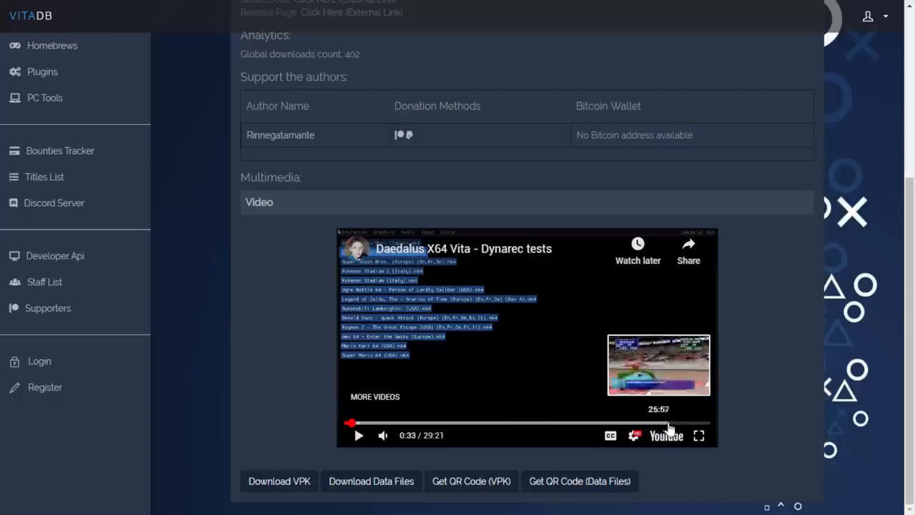
mouse_move(737, 281)
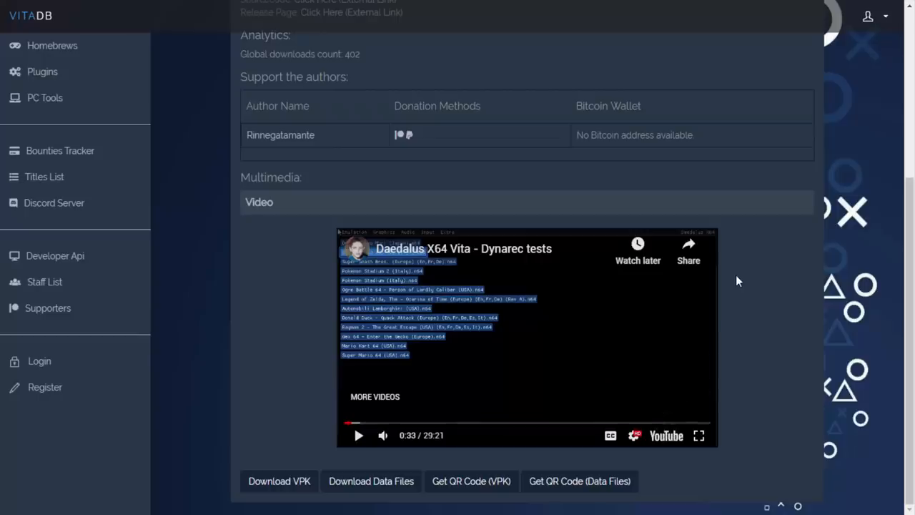
scroll(up, 3)
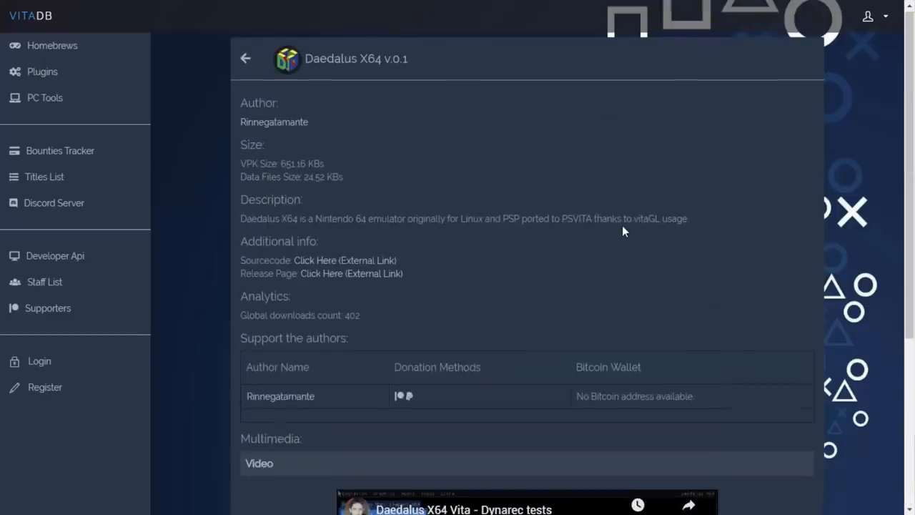